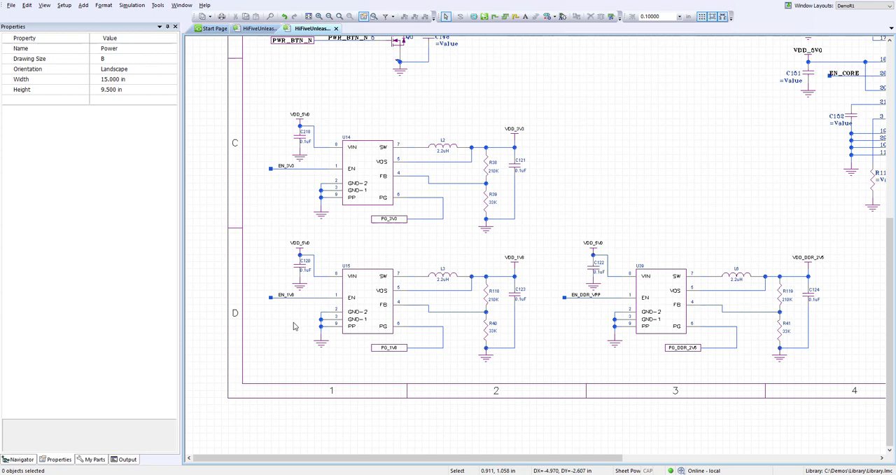
mouse_move(321, 212)
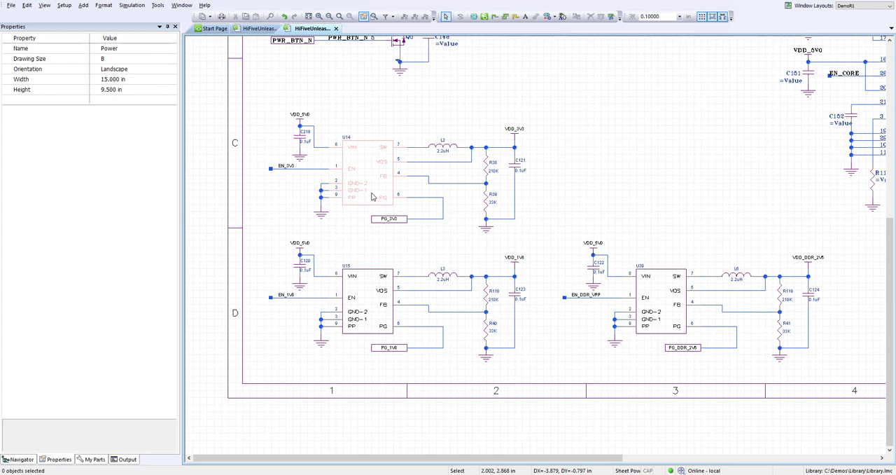
Step: Window-select the U09 regulator circuit parts and name their cluster DDR_2V5
left_click(364, 169)
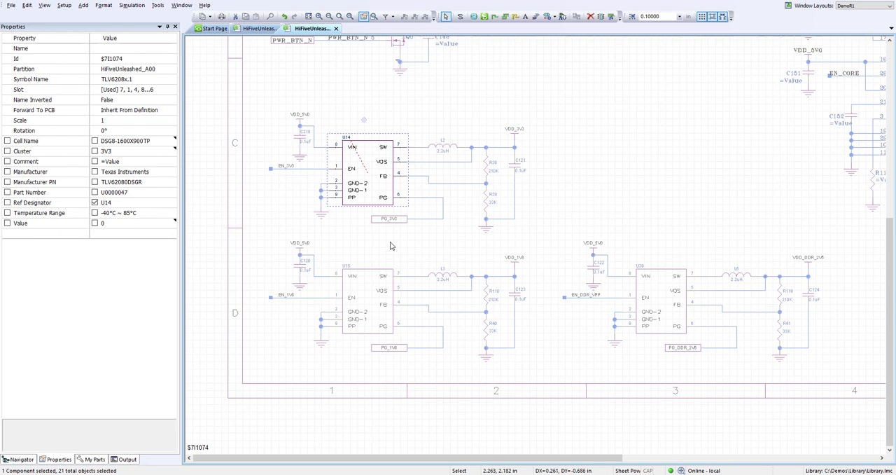
mouse_move(390, 243)
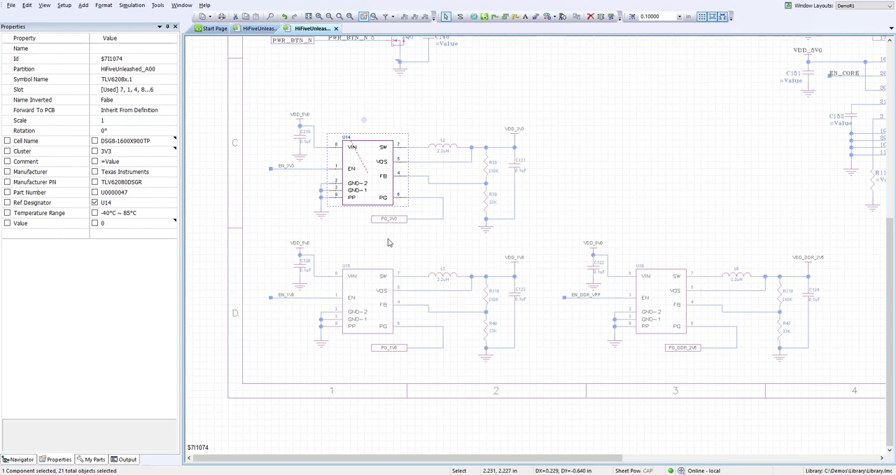
mouse_move(385, 240)
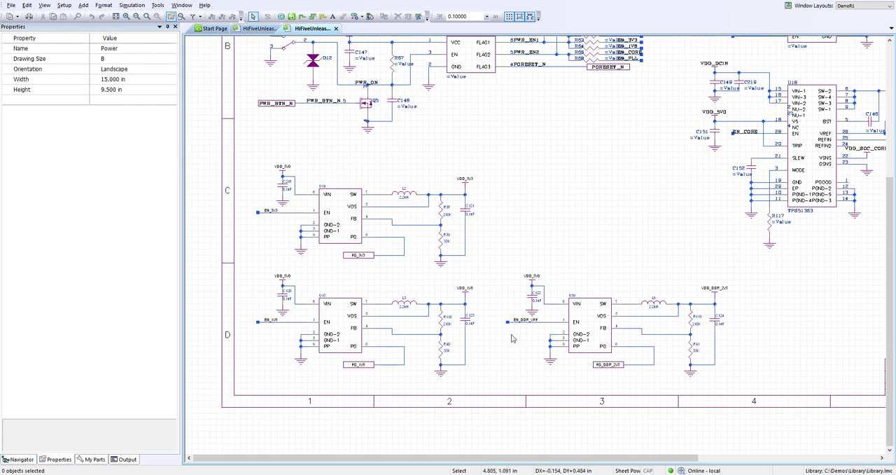
left_click_drag(493, 265, 749, 390)
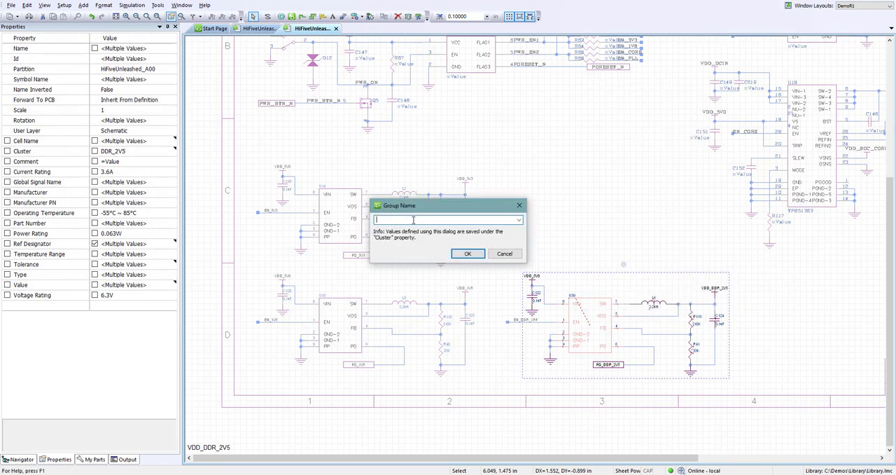
type("DDR_2V5")
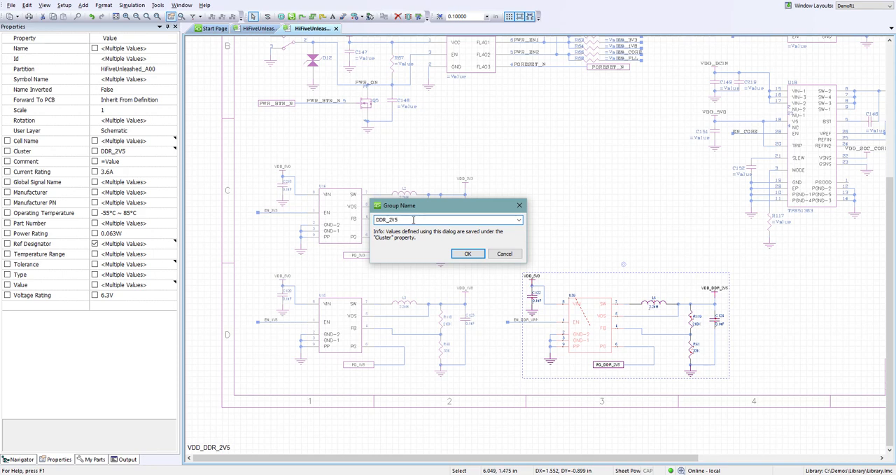
left_click(468, 254)
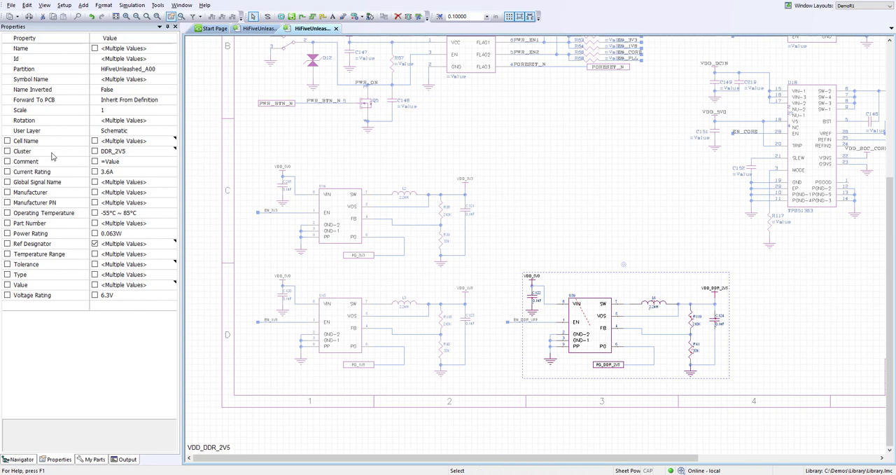
mouse_move(124, 155)
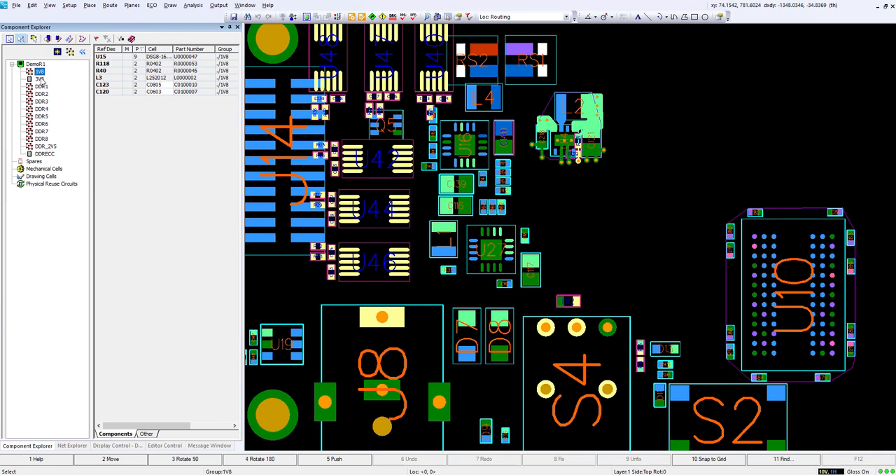
Step: List the 3V3 group's components and zoom the board to U14's regulator circuit
left_click(45, 145)
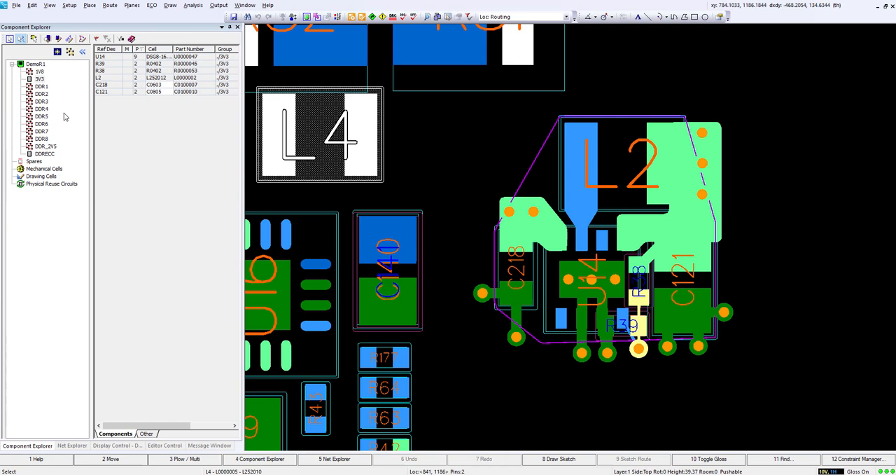
Step: Set 3V3 as the active group, outlining its U14 regulator circuit as one unit
right_click(40, 71)
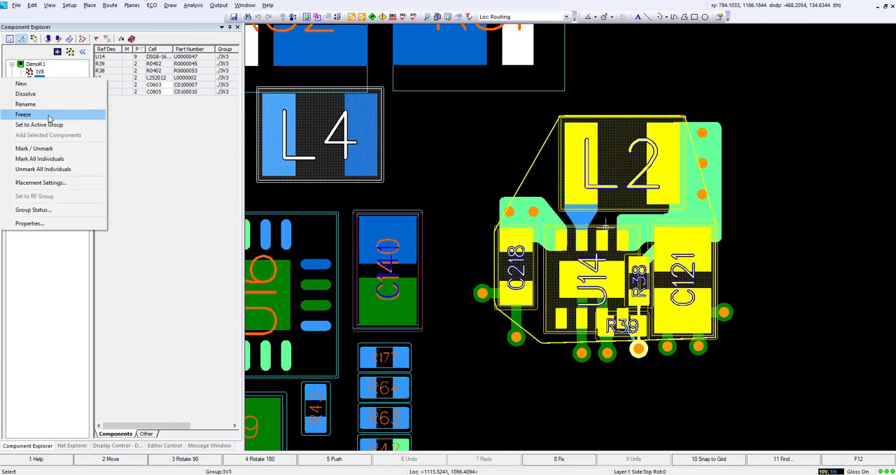
left_click(23, 115)
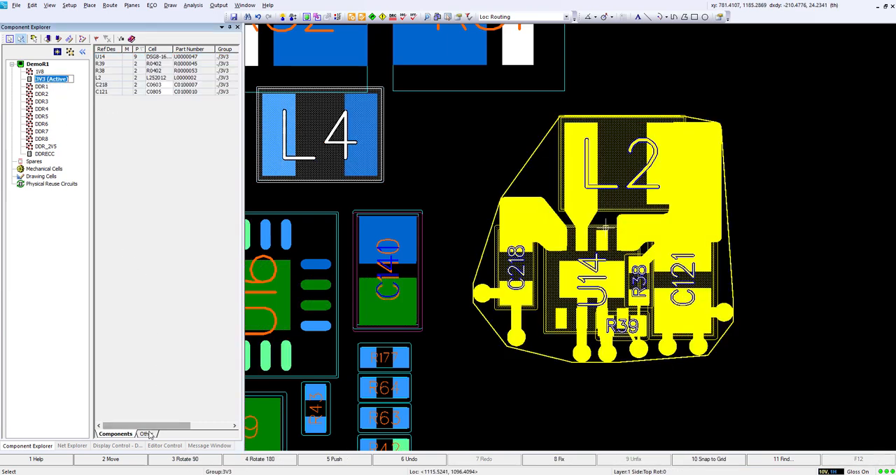
left_click(147, 433)
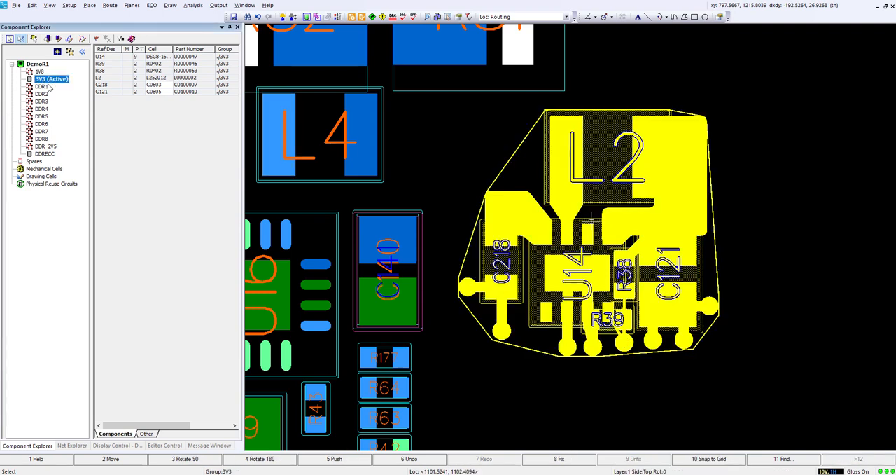
Step: Create a physical reuse source from the active 3V3 group and rename it PWR
left_click(32, 4)
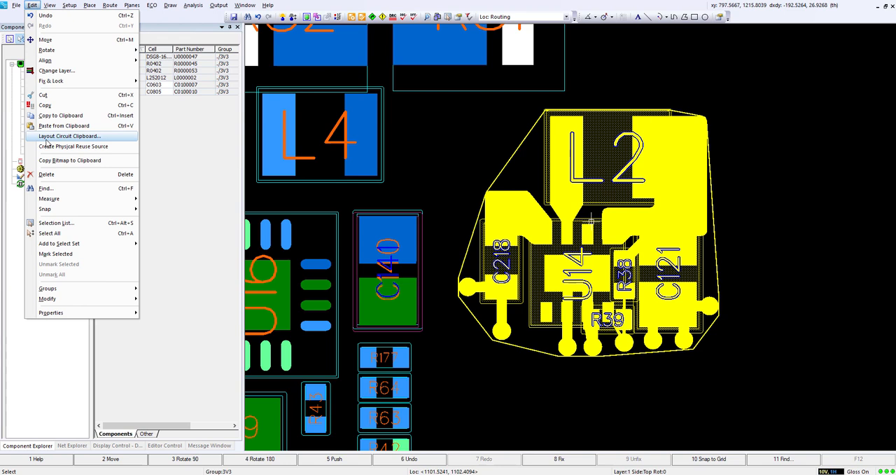
mouse_move(73, 145)
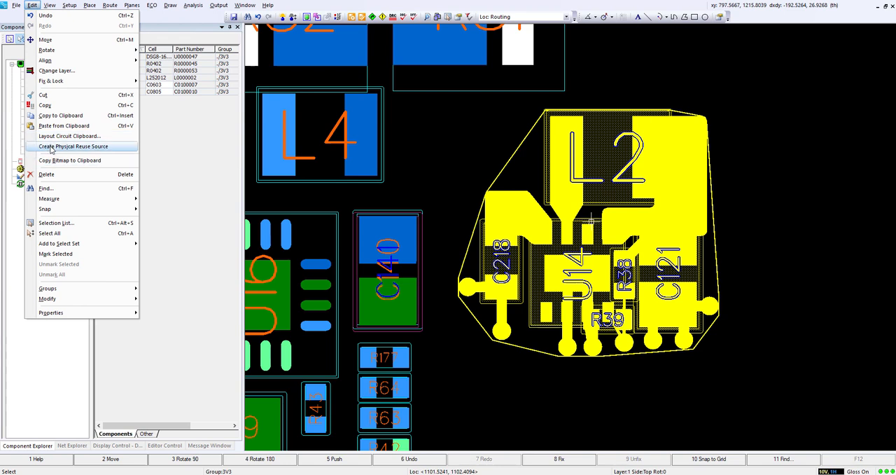
left_click(73, 145)
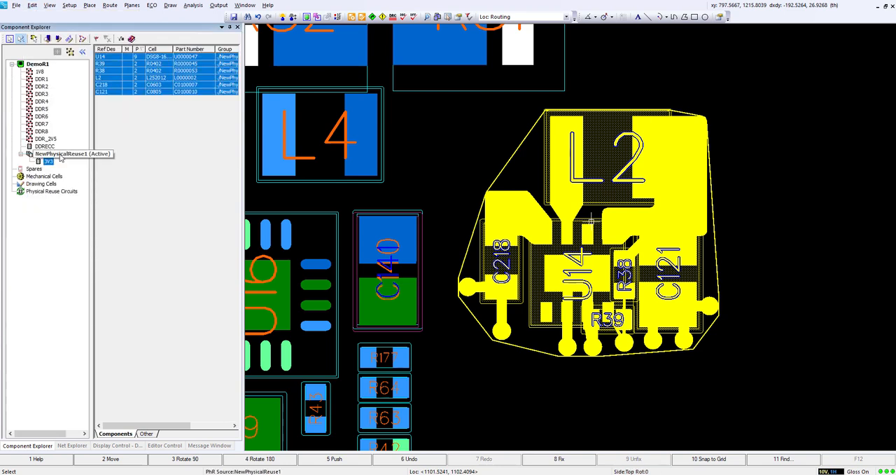
right_click(60, 153)
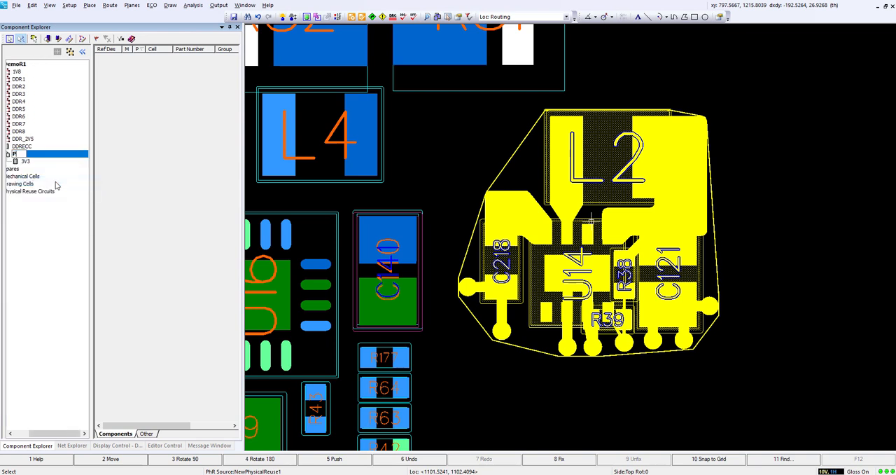
left_click(39, 153)
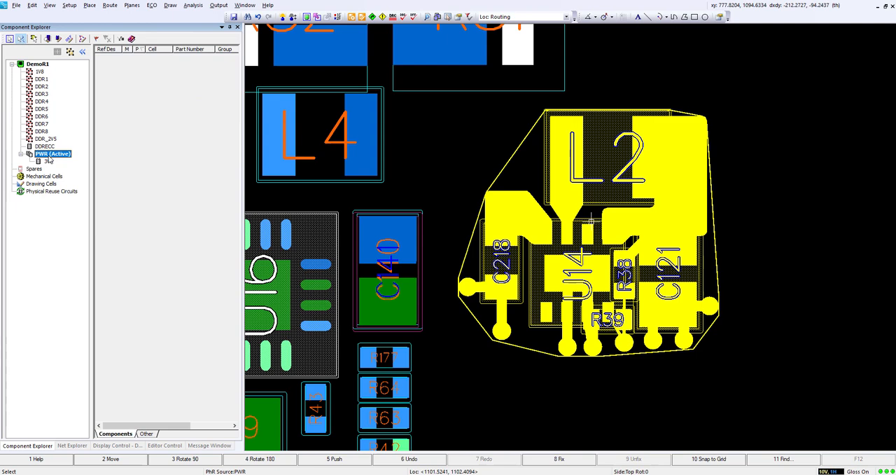
Step: Publish the PWR reuse source, confirming the circuit review prompt
right_click(53, 154)
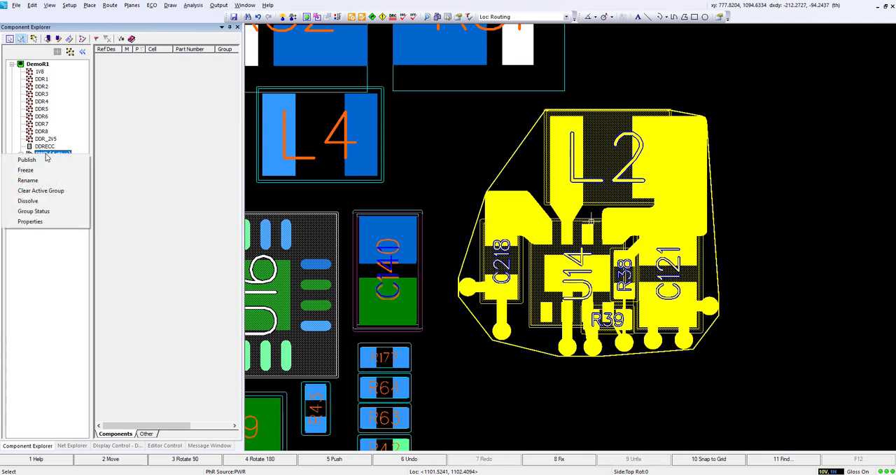
left_click(27, 160)
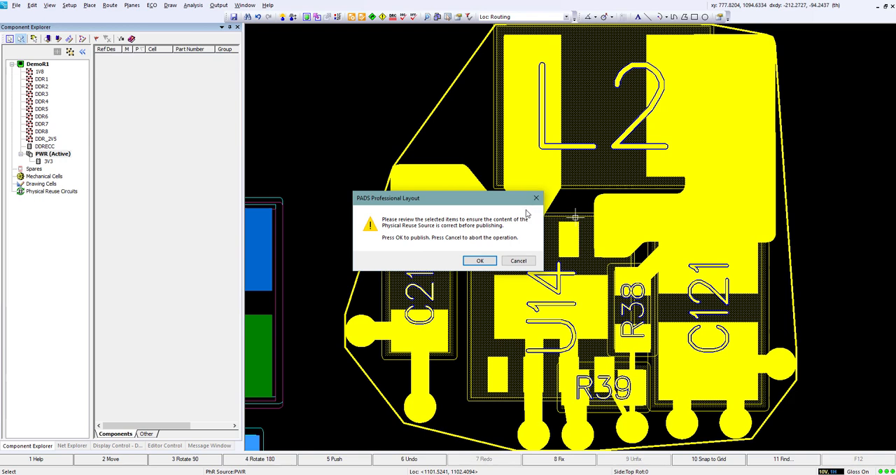
left_click(480, 260)
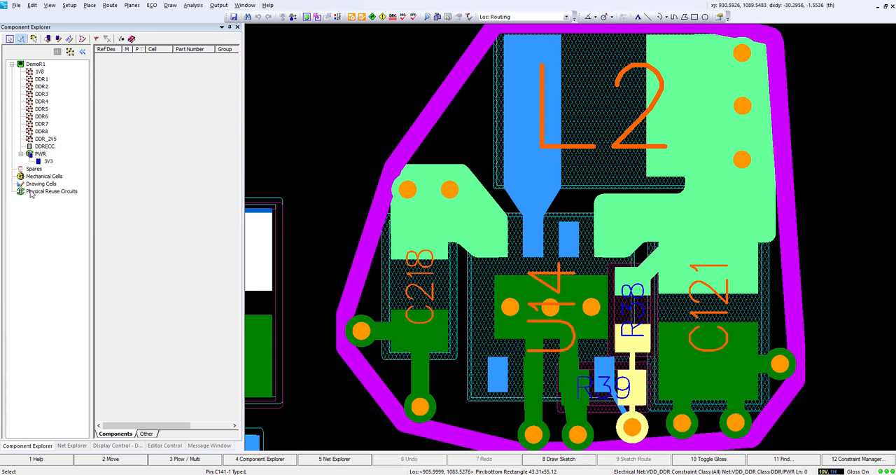
mouse_move(28, 193)
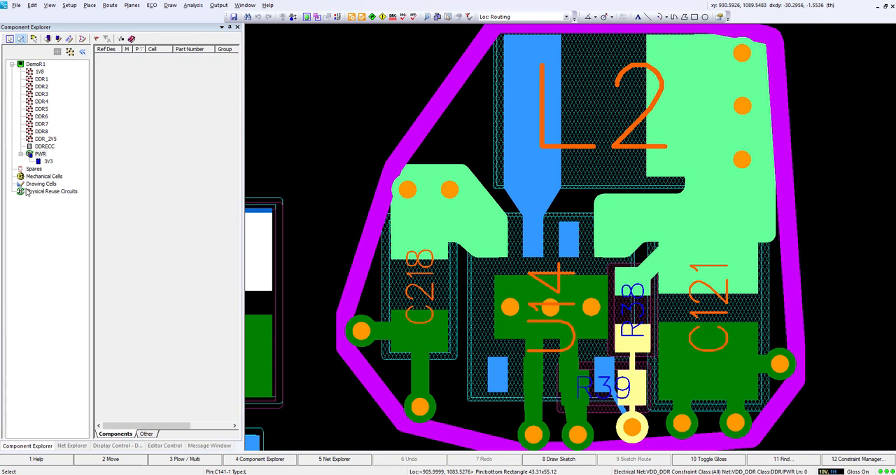
left_click(51, 191)
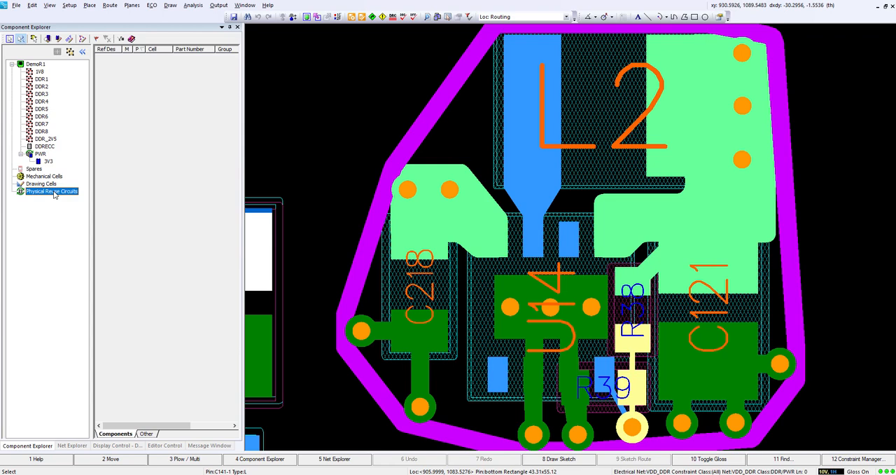
left_click(51, 191)
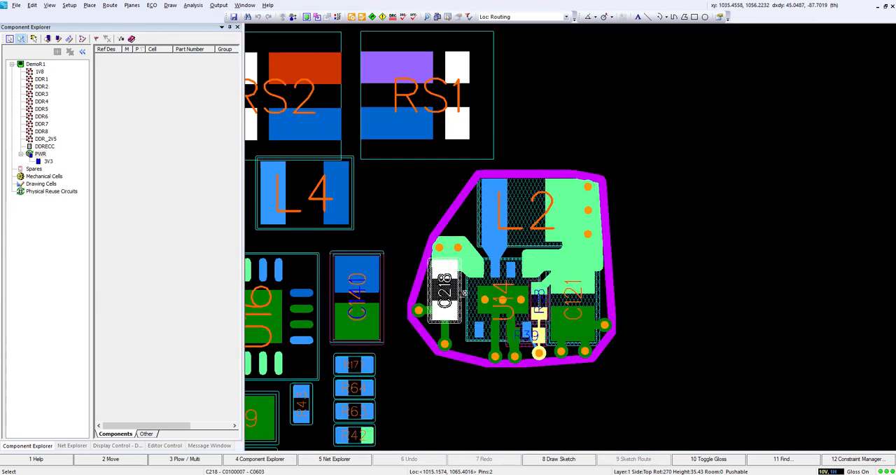
Step: Inspect C218 and the circuit's traces, vias and shapes, then list published circuits showing PWR
left_click(445, 294)
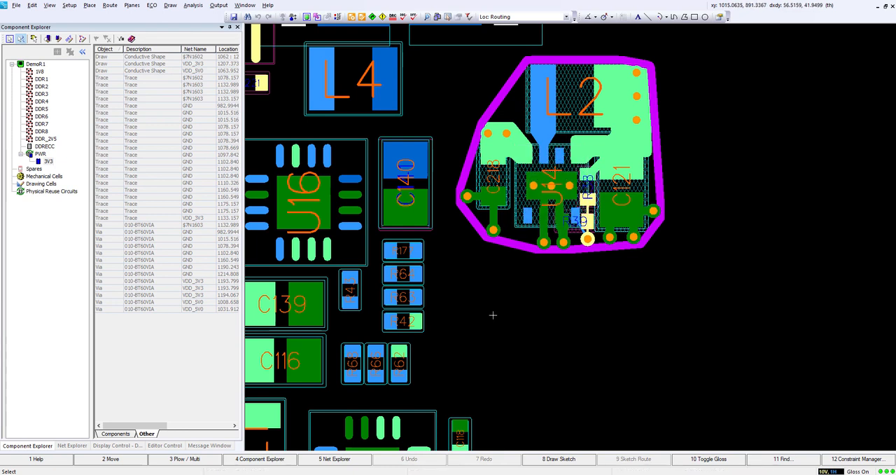
left_click(305, 203)
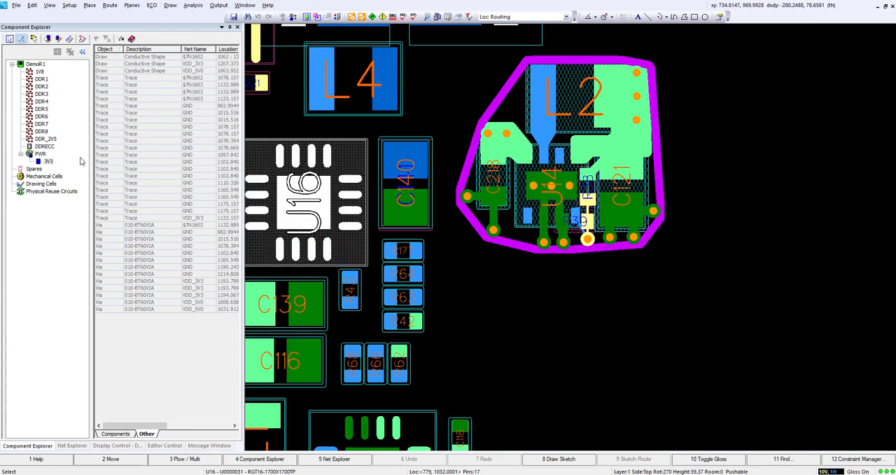
left_click(51, 191)
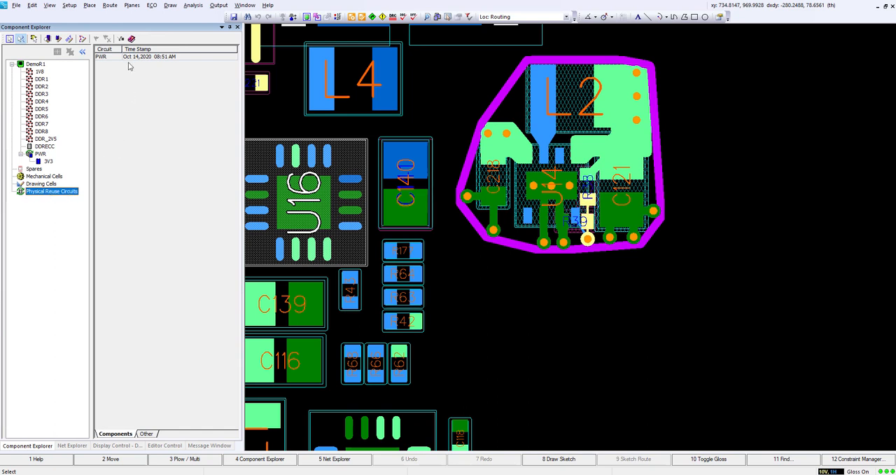
Step: Start placing a PWR reuse instance, then cancel the Paste Map with unmapped parts
right_click(126, 56)
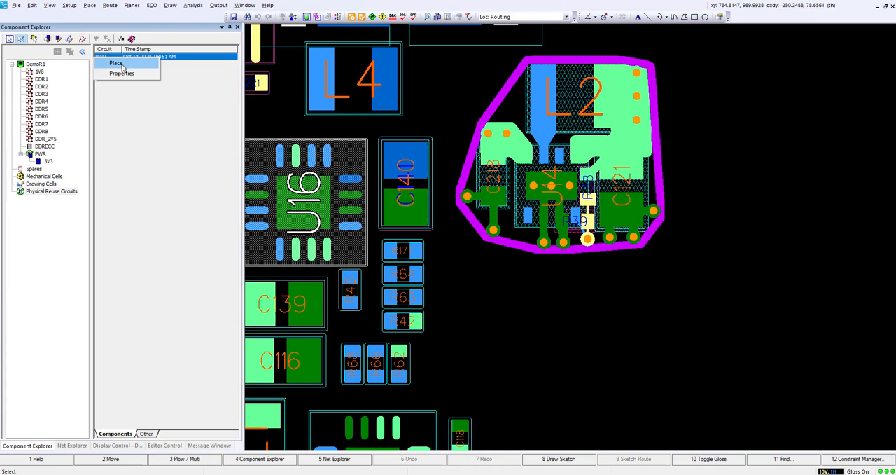
left_click(116, 63)
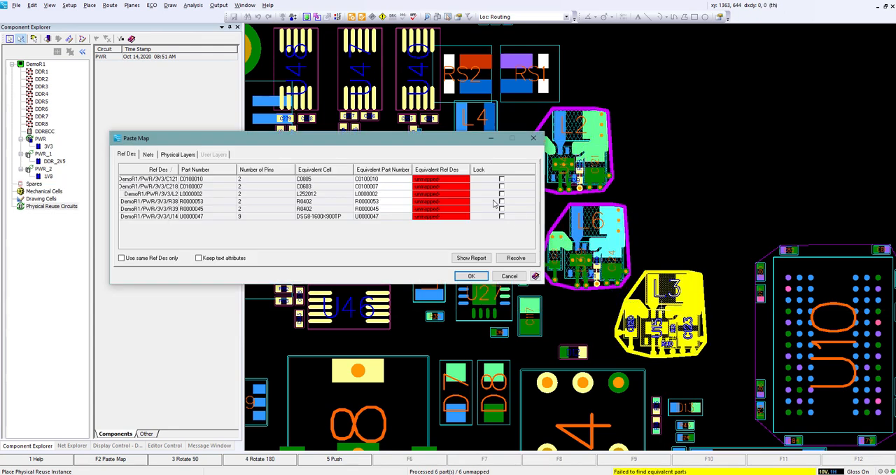
mouse_move(459, 237)
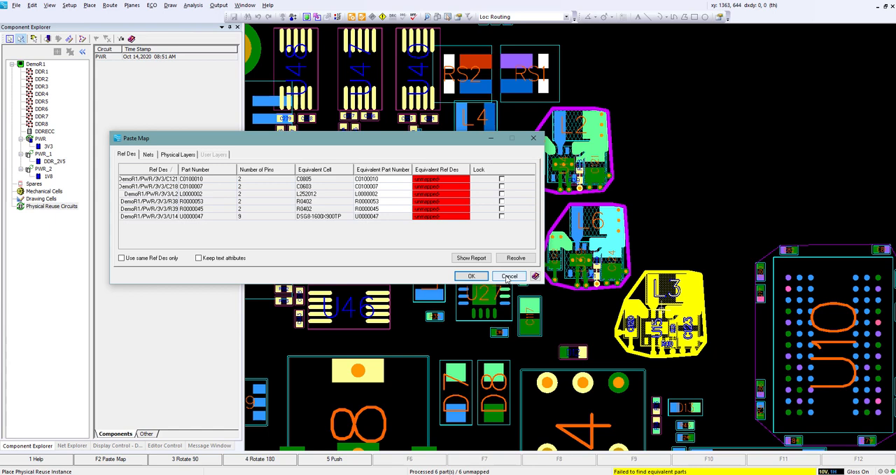
left_click(508, 276)
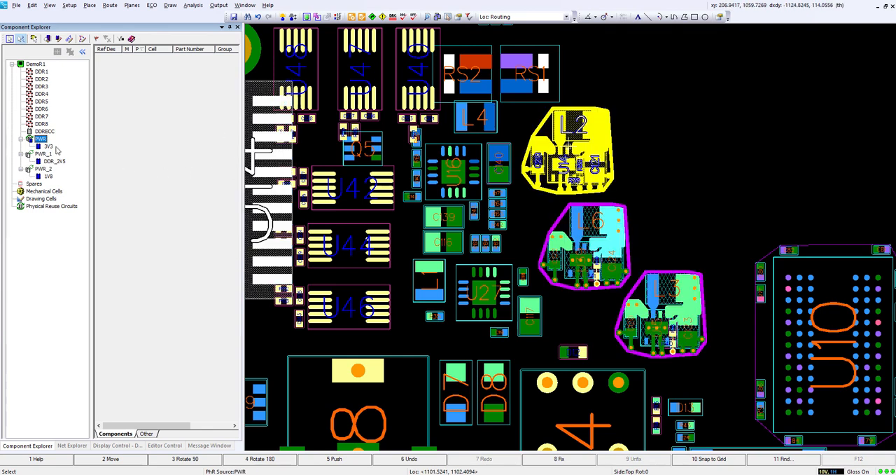
Step: Unfreeze the PWR reuse source so its U14 regulator circuit can be edited
right_click(39, 139)
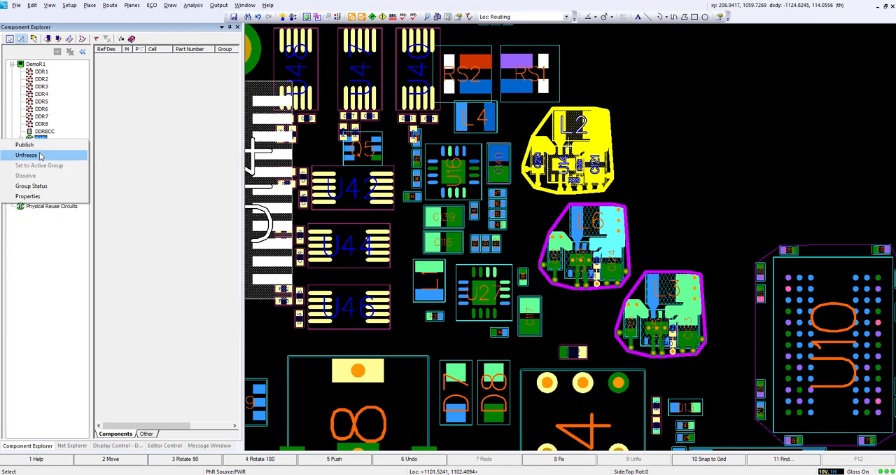
left_click(26, 154)
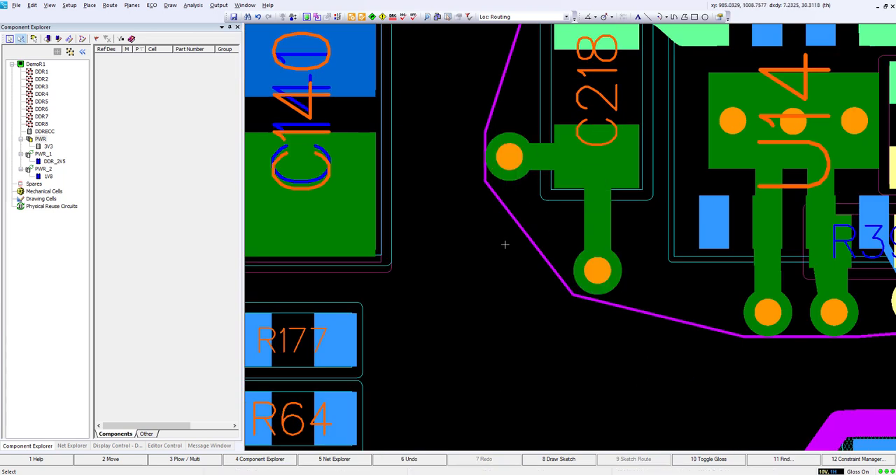
Step: Make the PWR source's 3V3 group active to edit its traces and vias
right_click(48, 146)
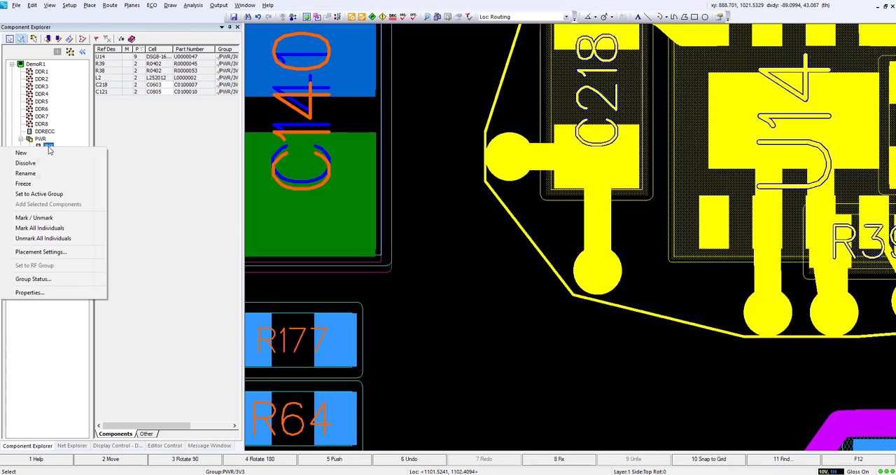
mouse_move(25, 173)
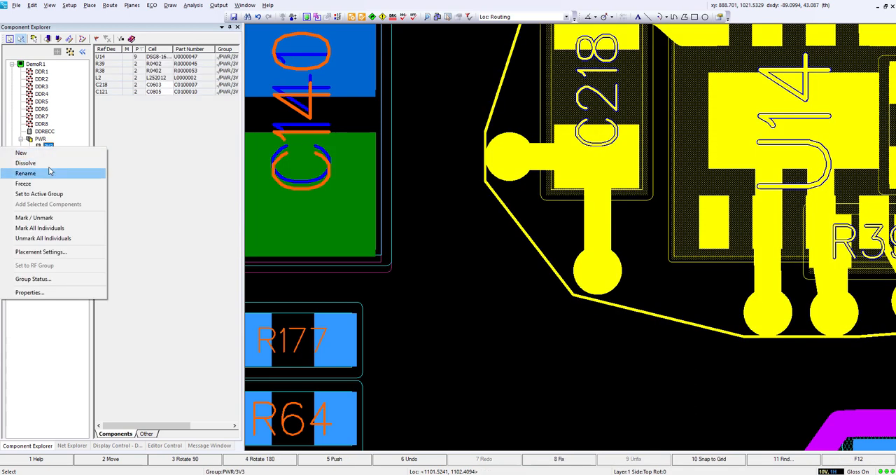
mouse_move(52, 194)
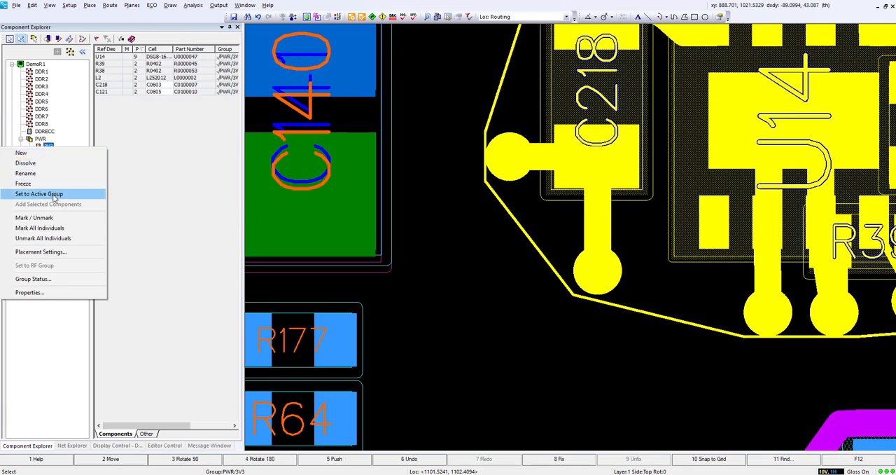
left_click(39, 194)
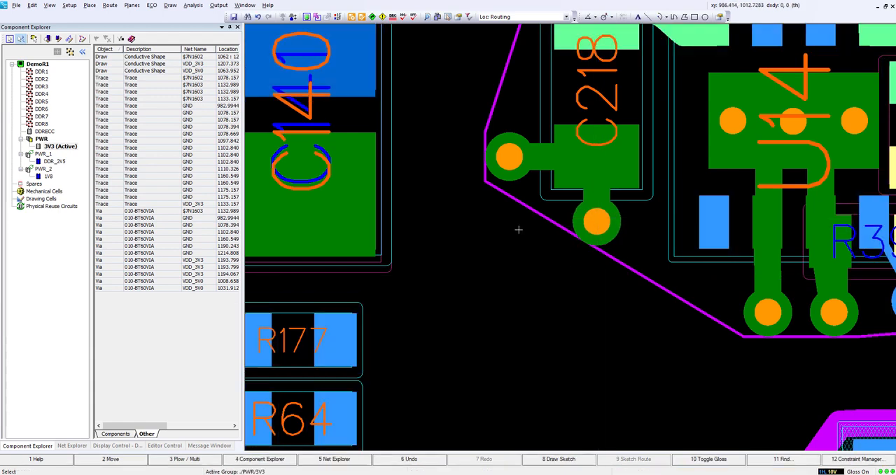
mouse_move(501, 148)
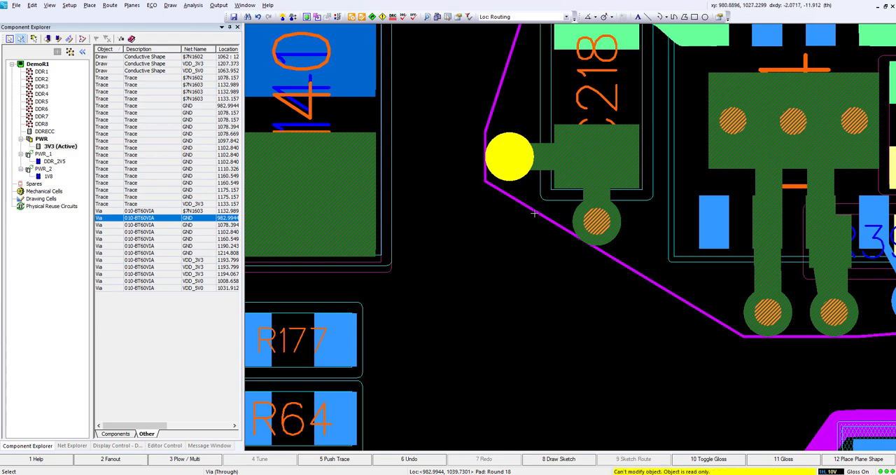
mouse_move(534, 213)
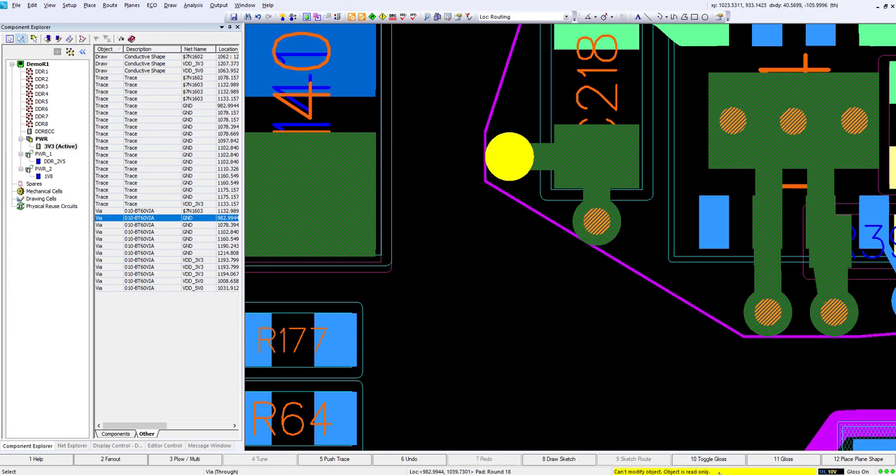
mouse_move(511, 154)
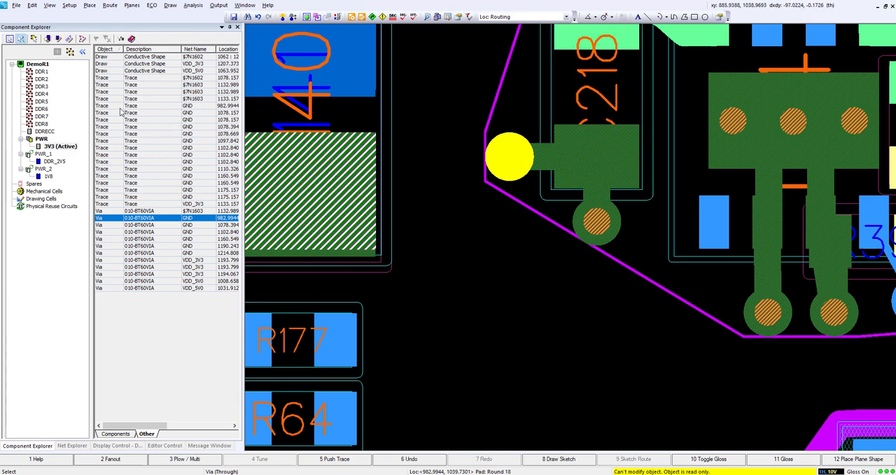
mouse_move(158, 232)
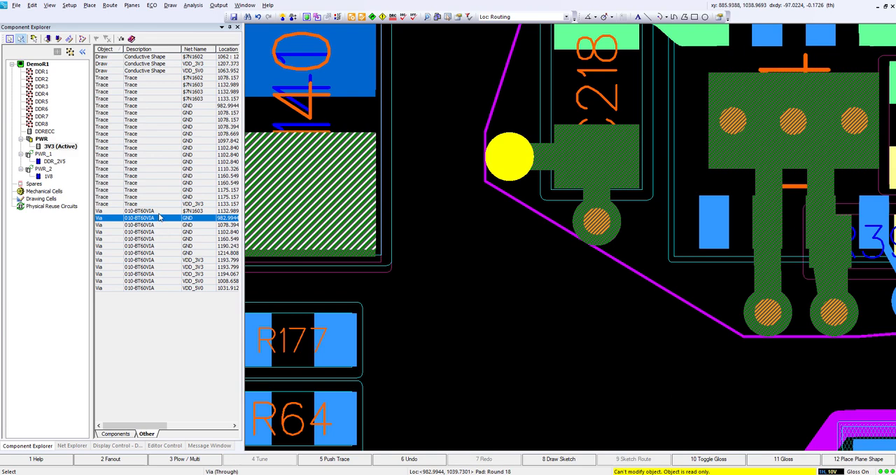
mouse_move(116, 239)
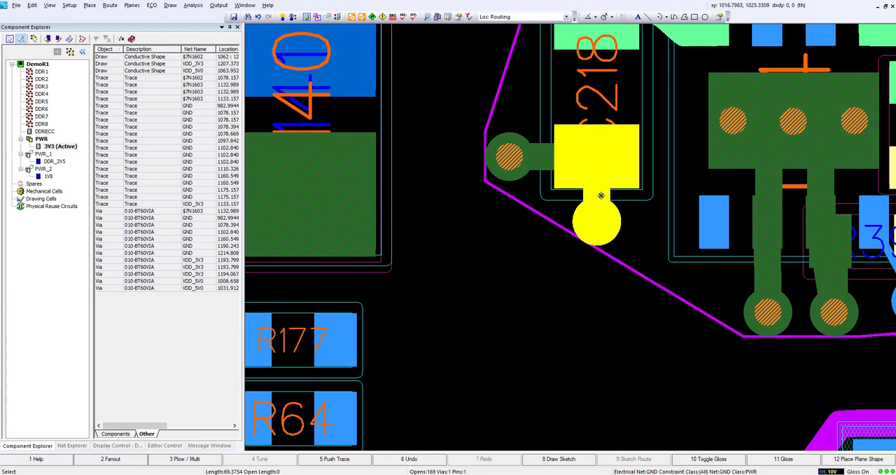
Step: Open the board context menu in the 3V3 circuit to add a GND via and trace
right_click(601, 194)
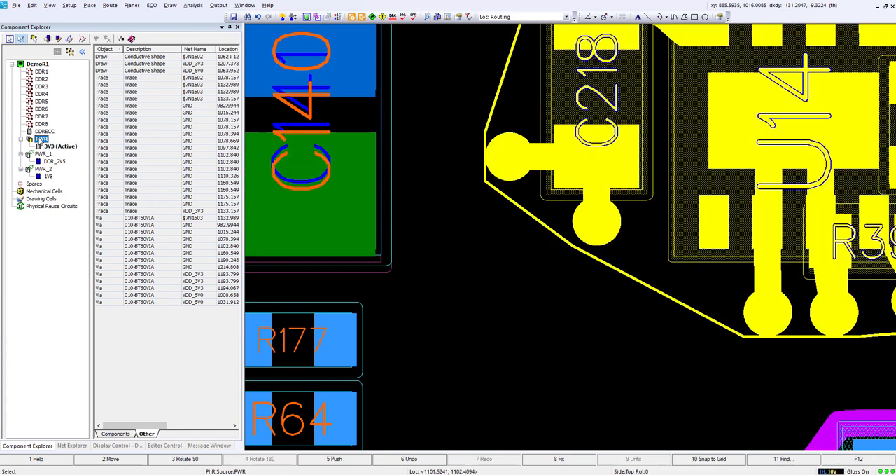
Step: Publish the modified PWR reuse source from Component Explorer and confirm
right_click(59, 145)
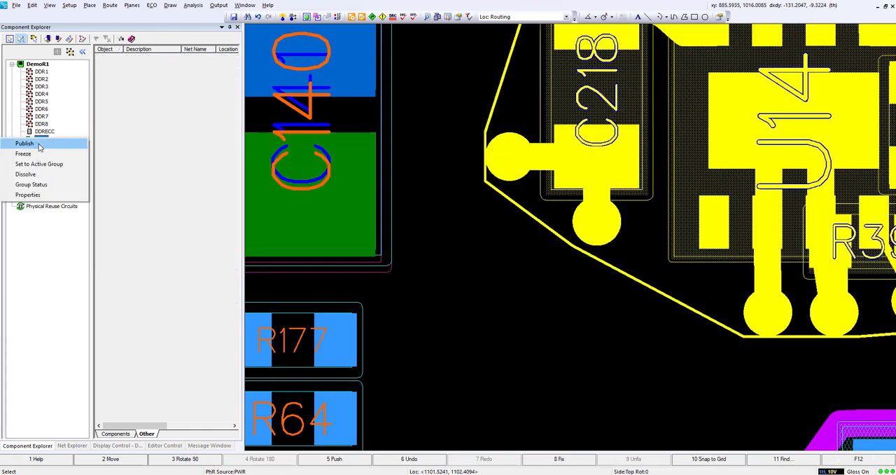
left_click(24, 143)
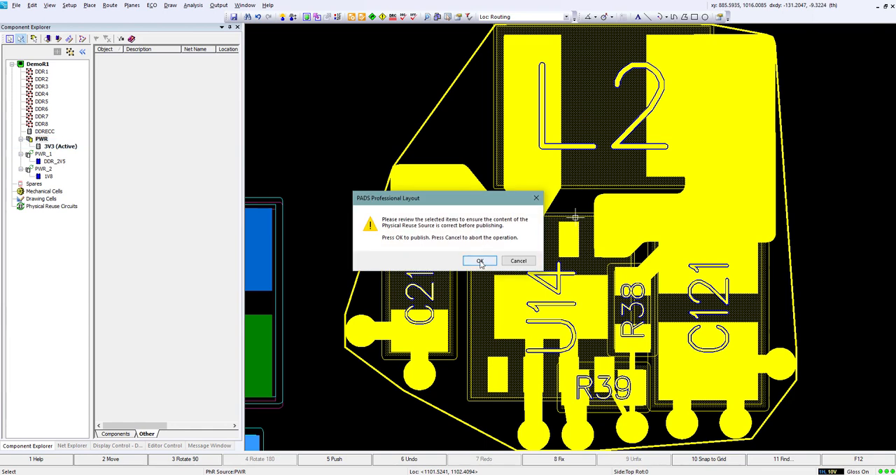
left_click(480, 261)
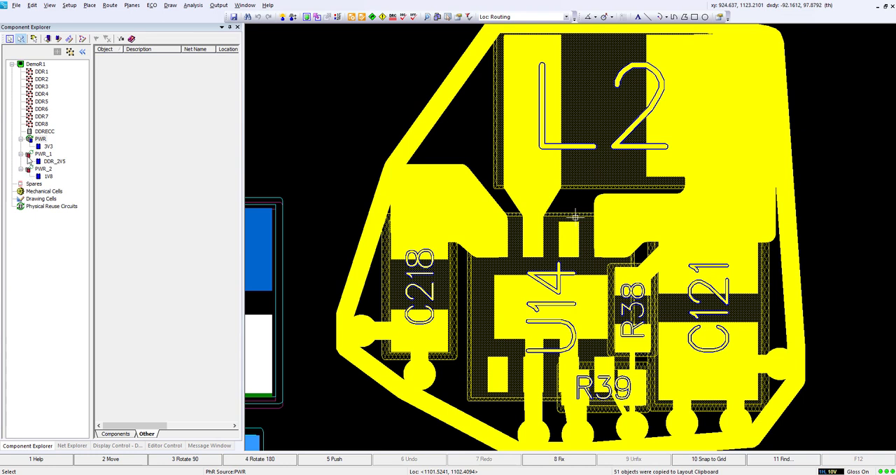
mouse_move(316, 128)
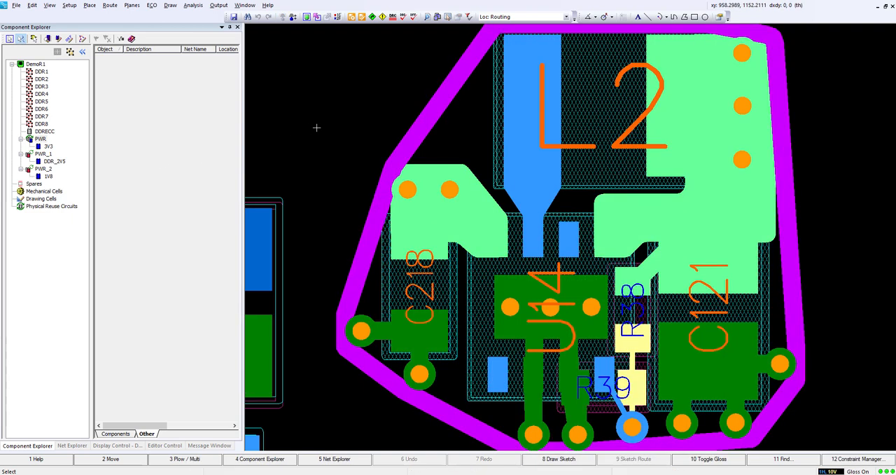
mouse_move(321, 165)
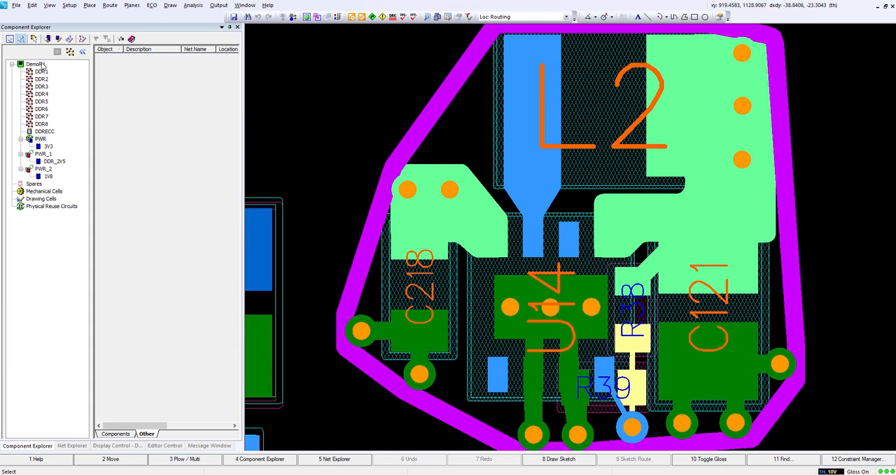
Step: Update the PWR_1 reuse instance to match the republished PWR source
right_click(36, 64)
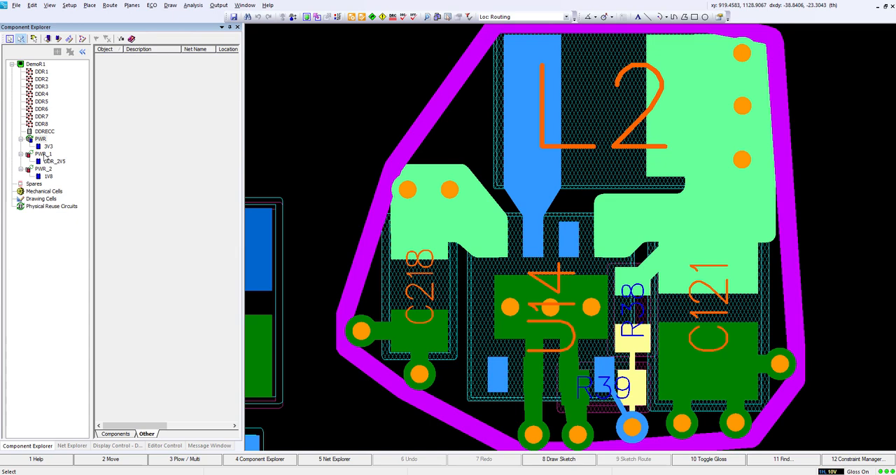
right_click(43, 154)
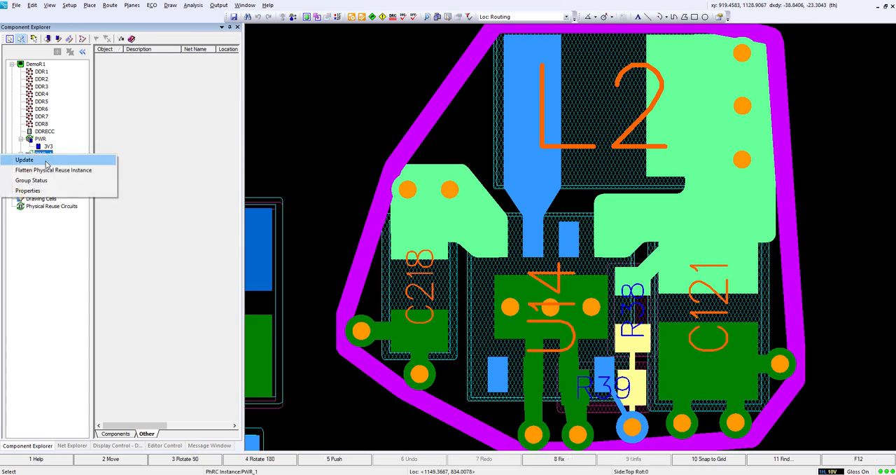
left_click(25, 160)
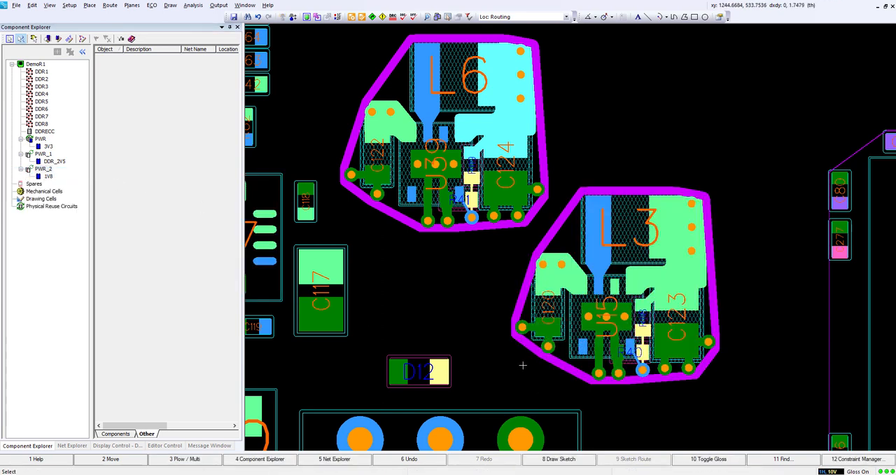
mouse_move(351, 58)
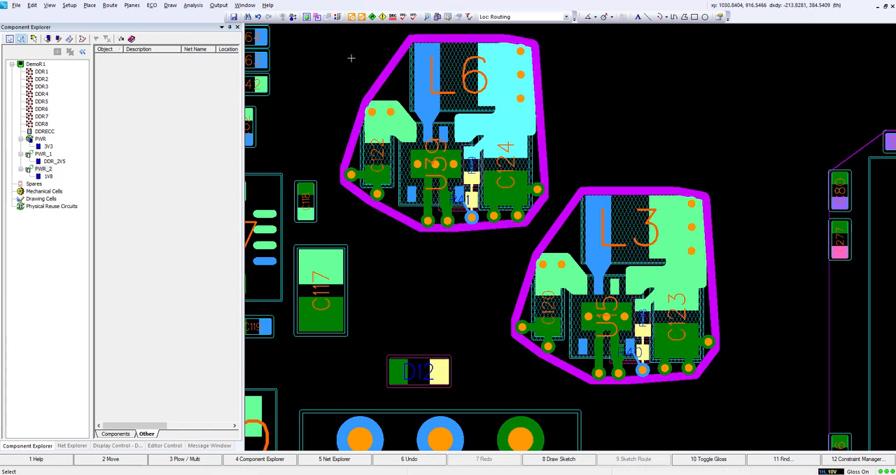
mouse_move(355, 53)
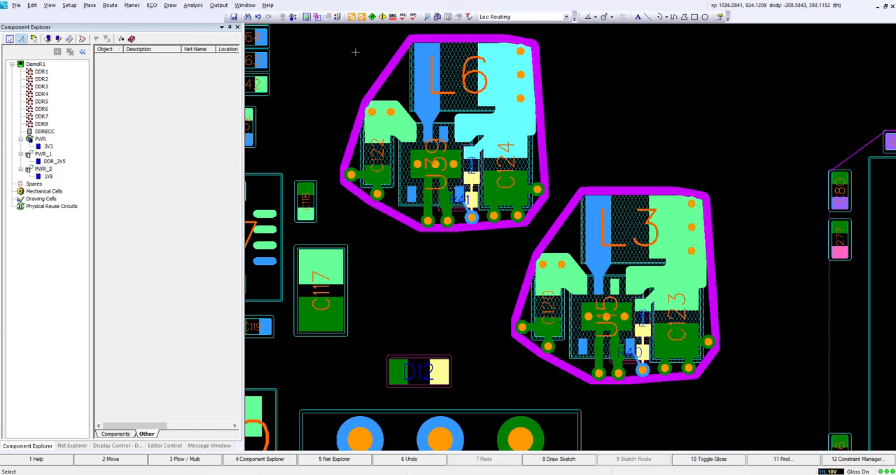
mouse_move(518, 255)
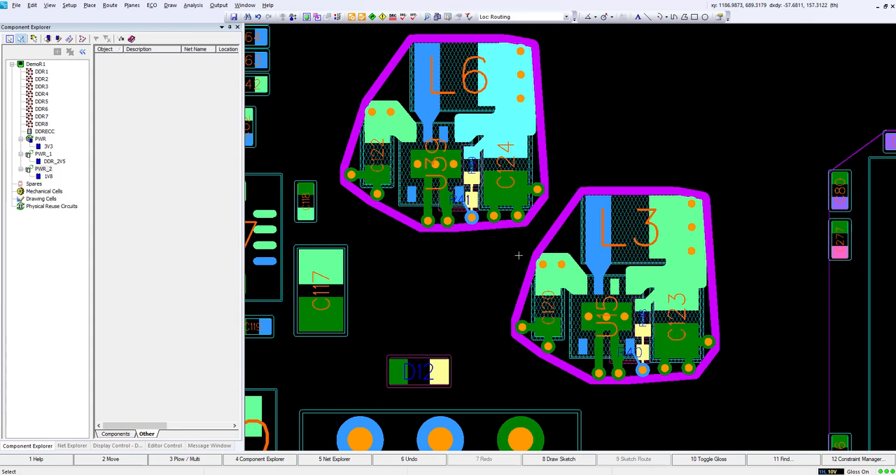
mouse_move(442, 257)
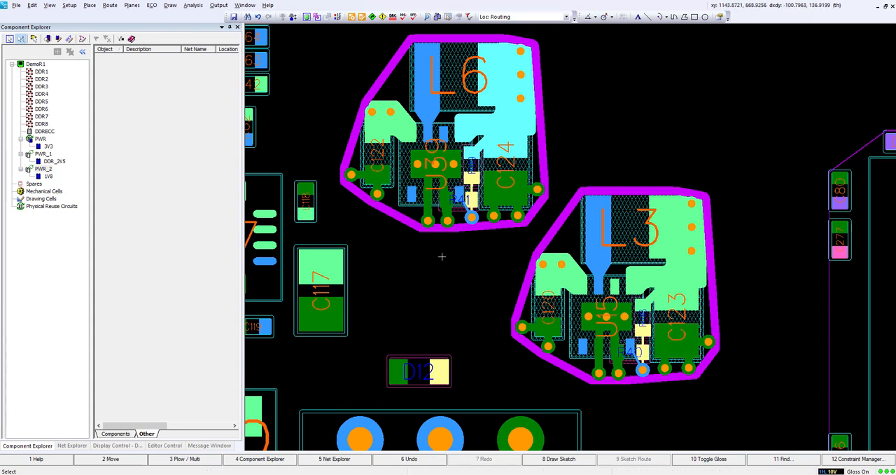
mouse_move(439, 261)
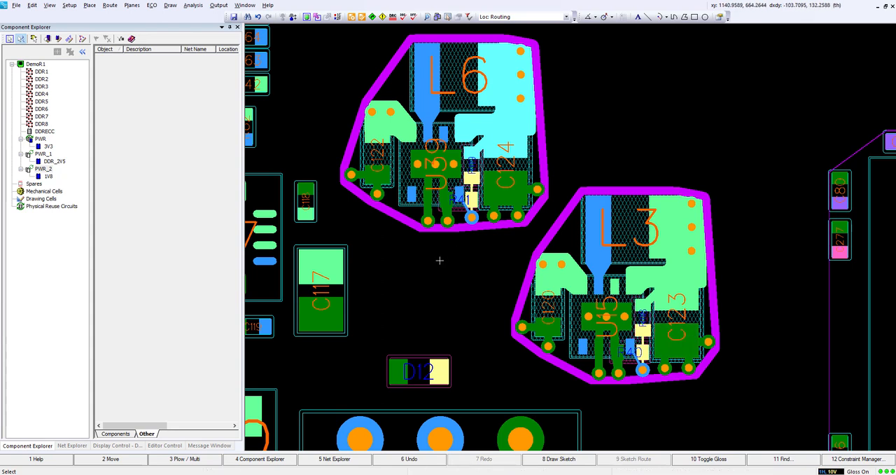